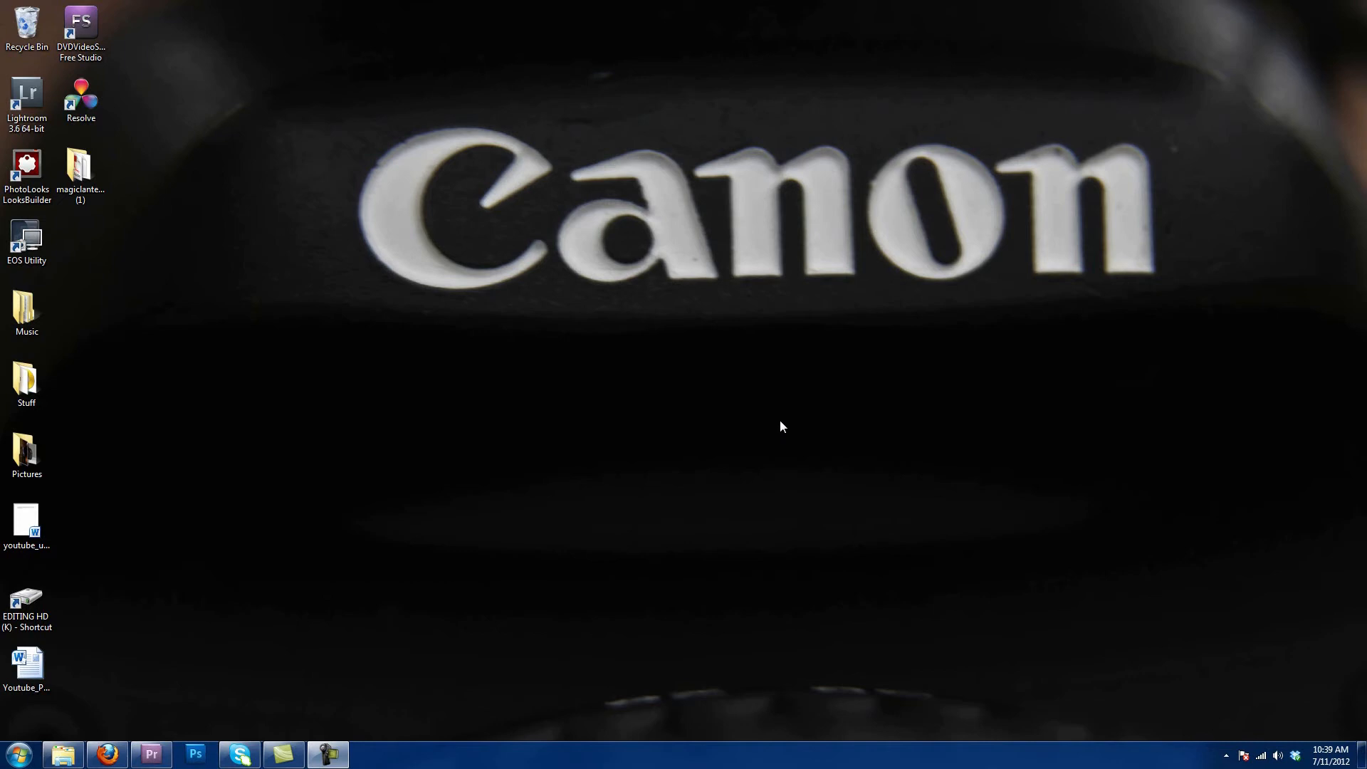
mouse_move(735, 415)
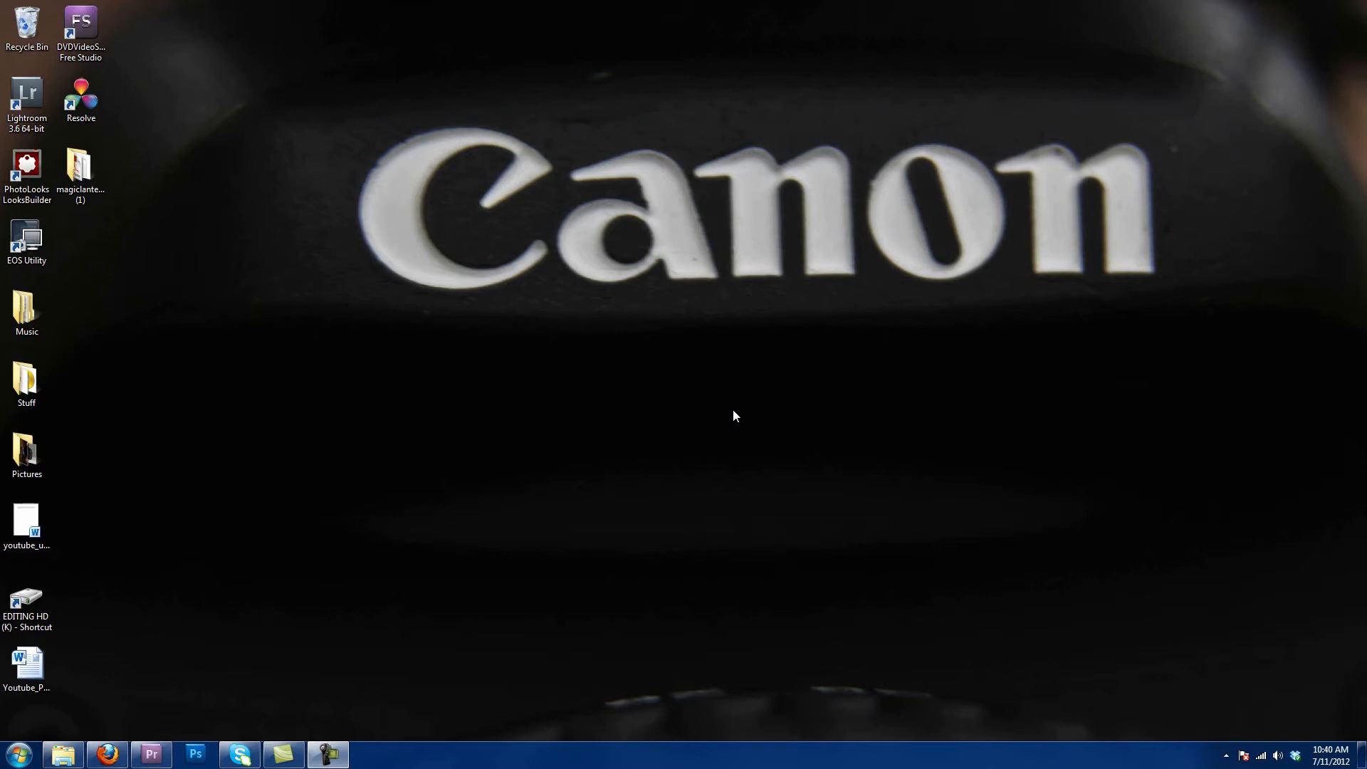
mouse_move(622, 492)
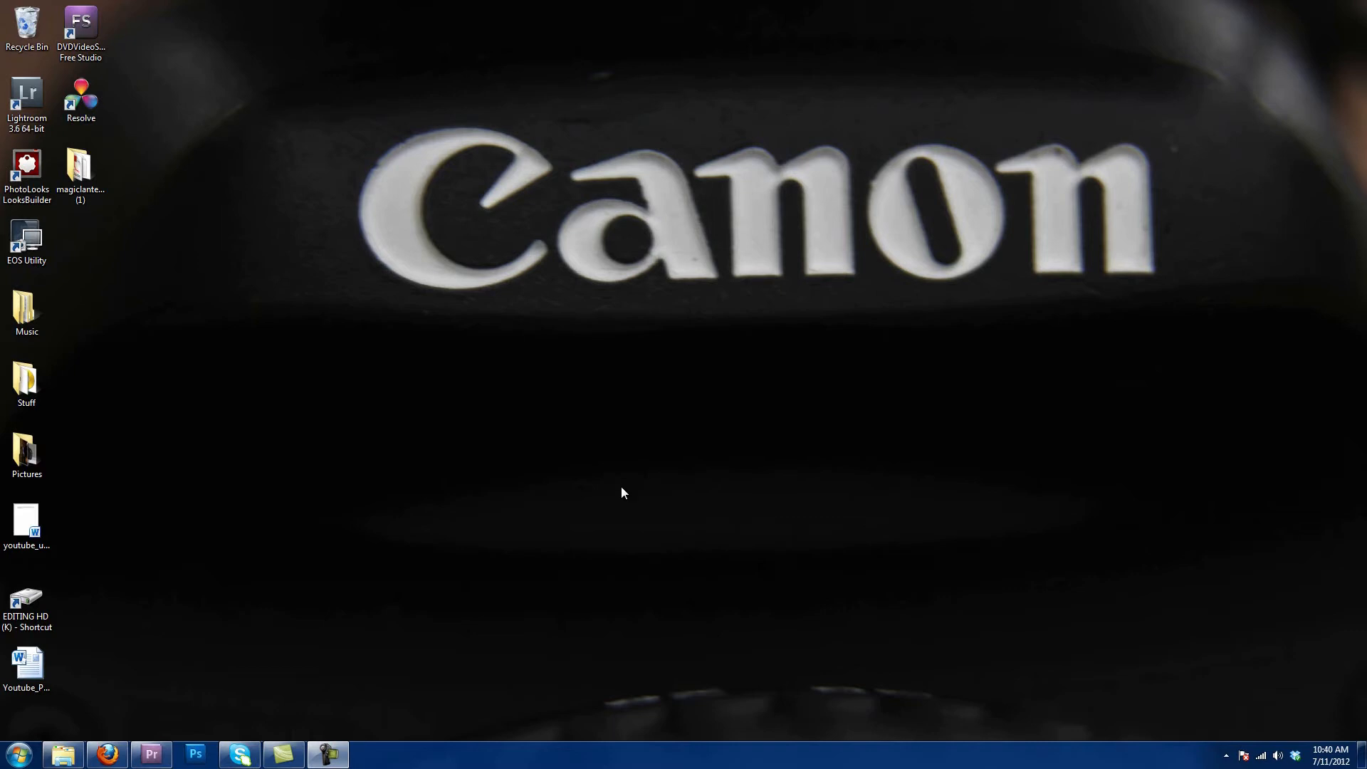
mouse_move(548, 483)
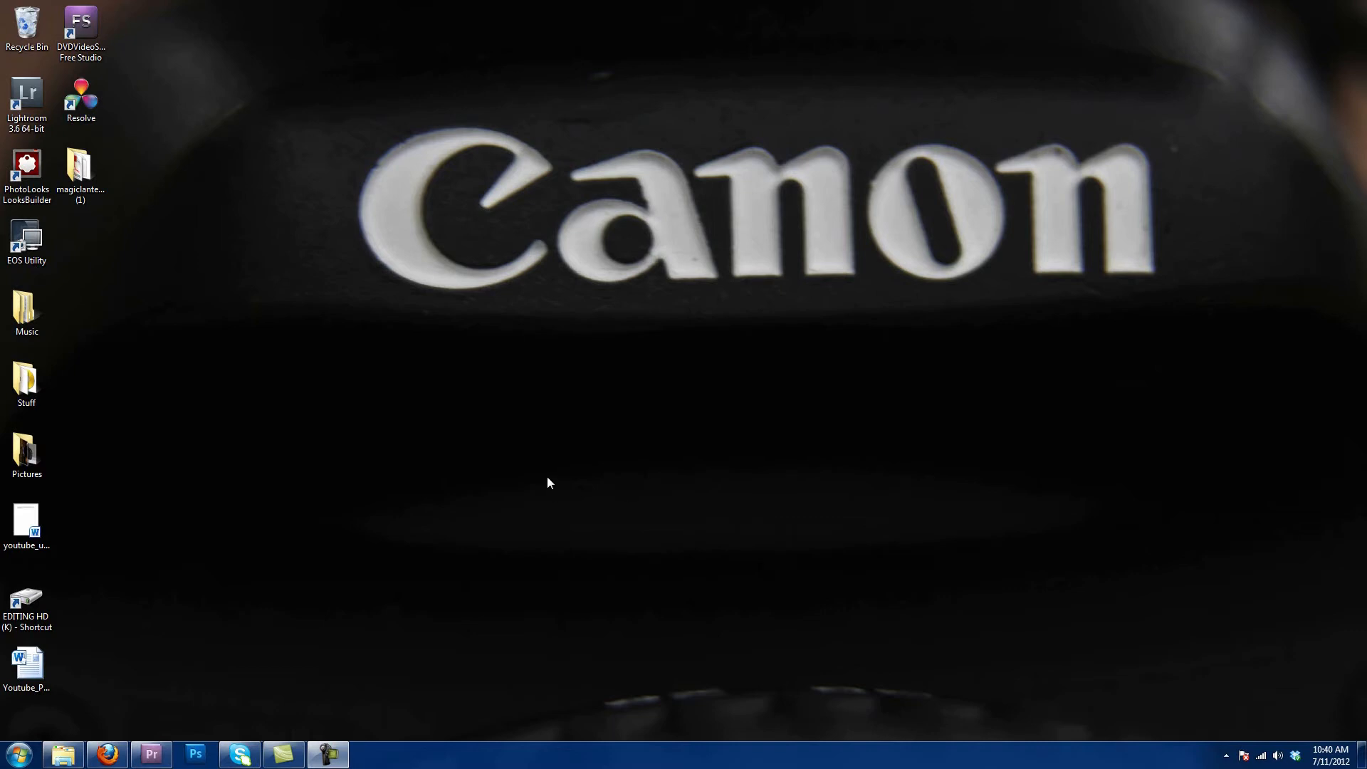
mouse_move(300, 469)
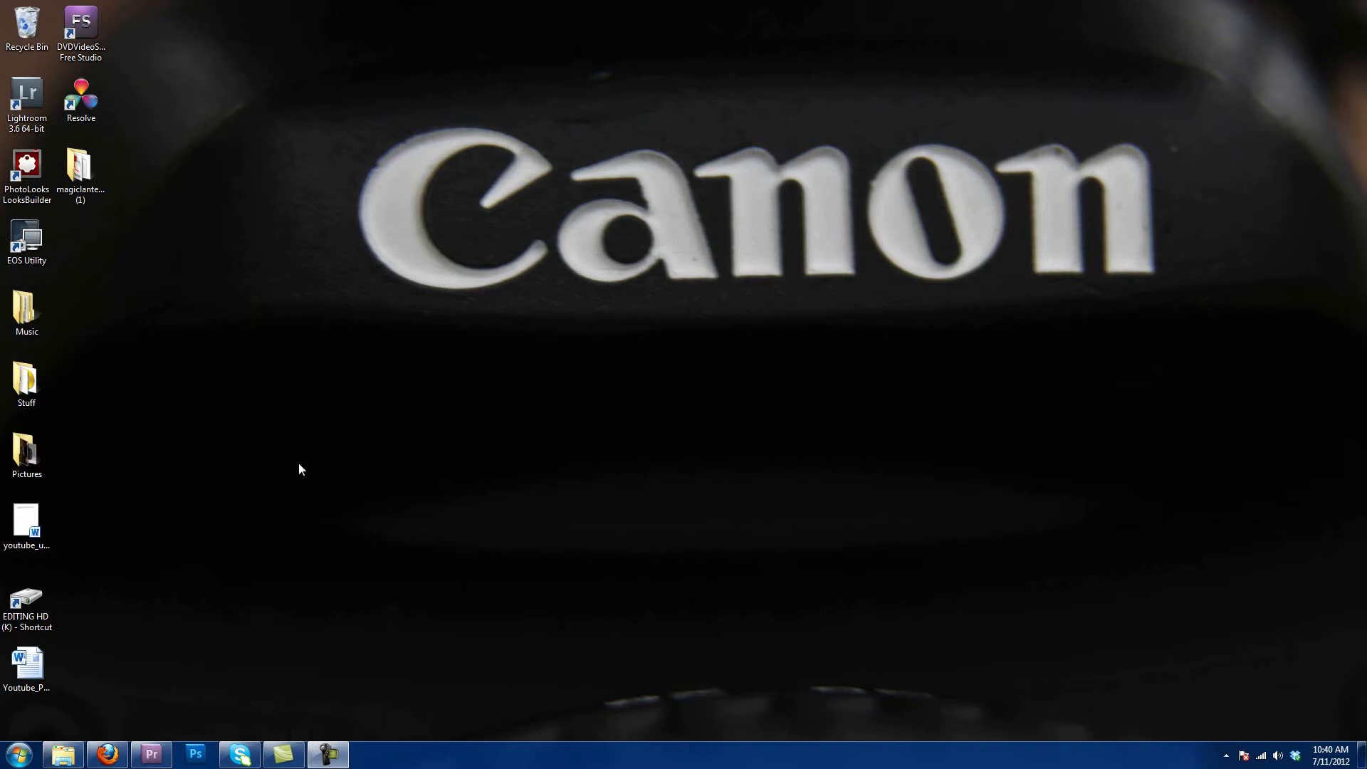
mouse_move(284, 473)
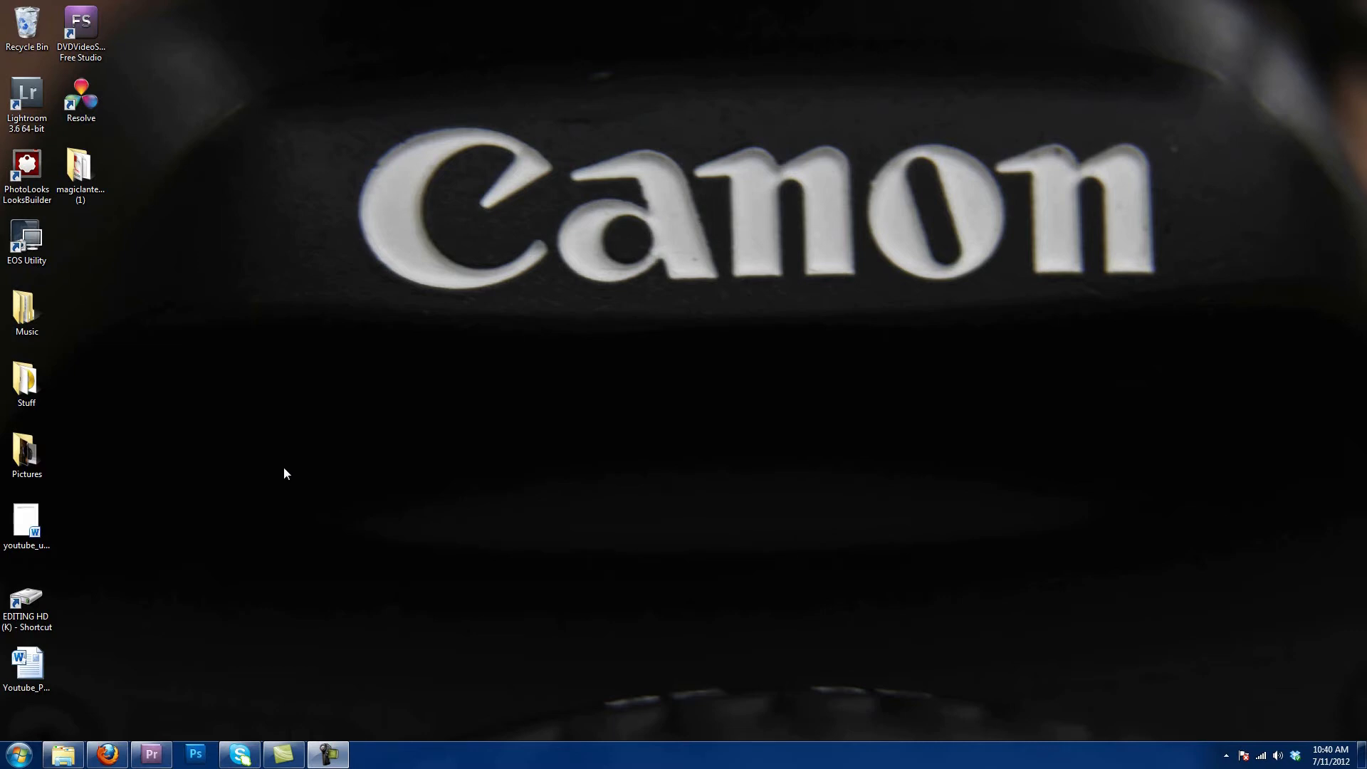
mouse_move(16, 752)
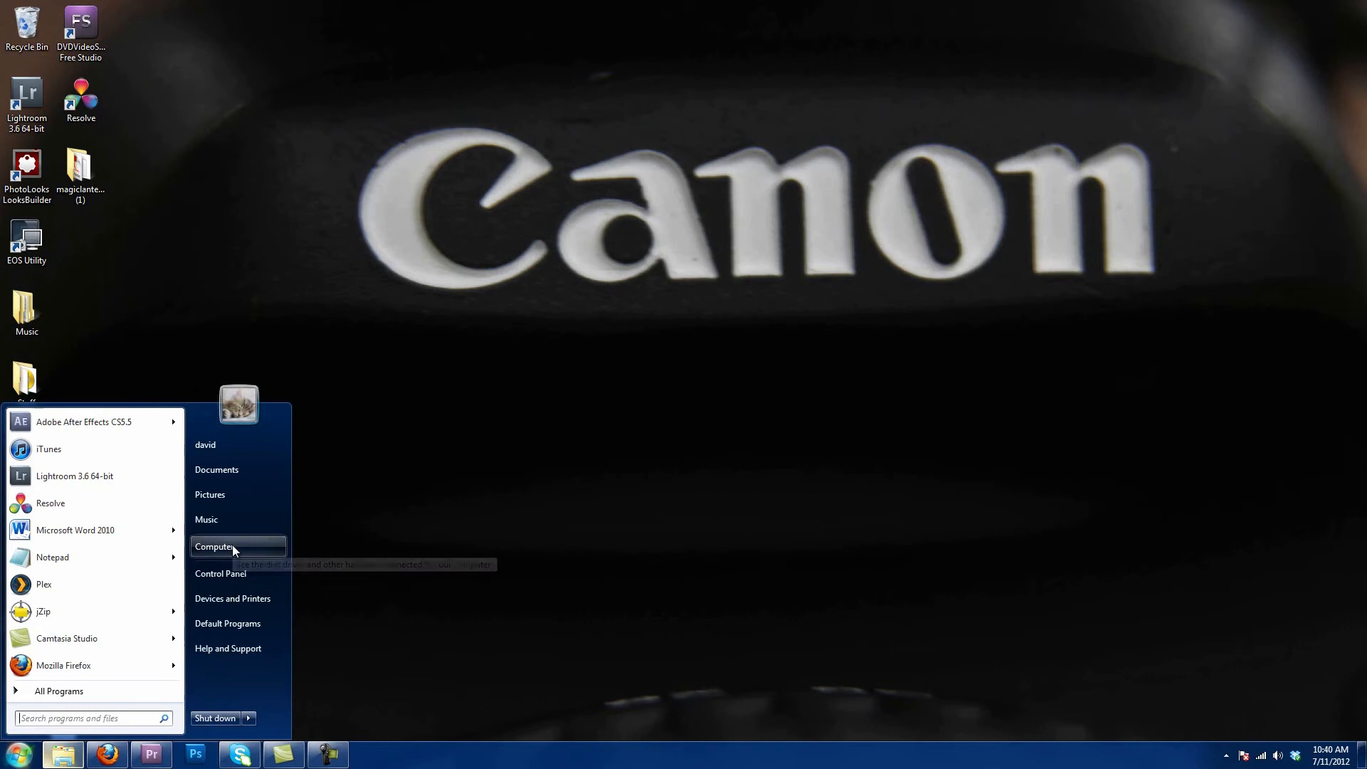
Open Computer and the EOS_DIGITAL (I:) camera card to view its twelve items.
left_click(214, 547)
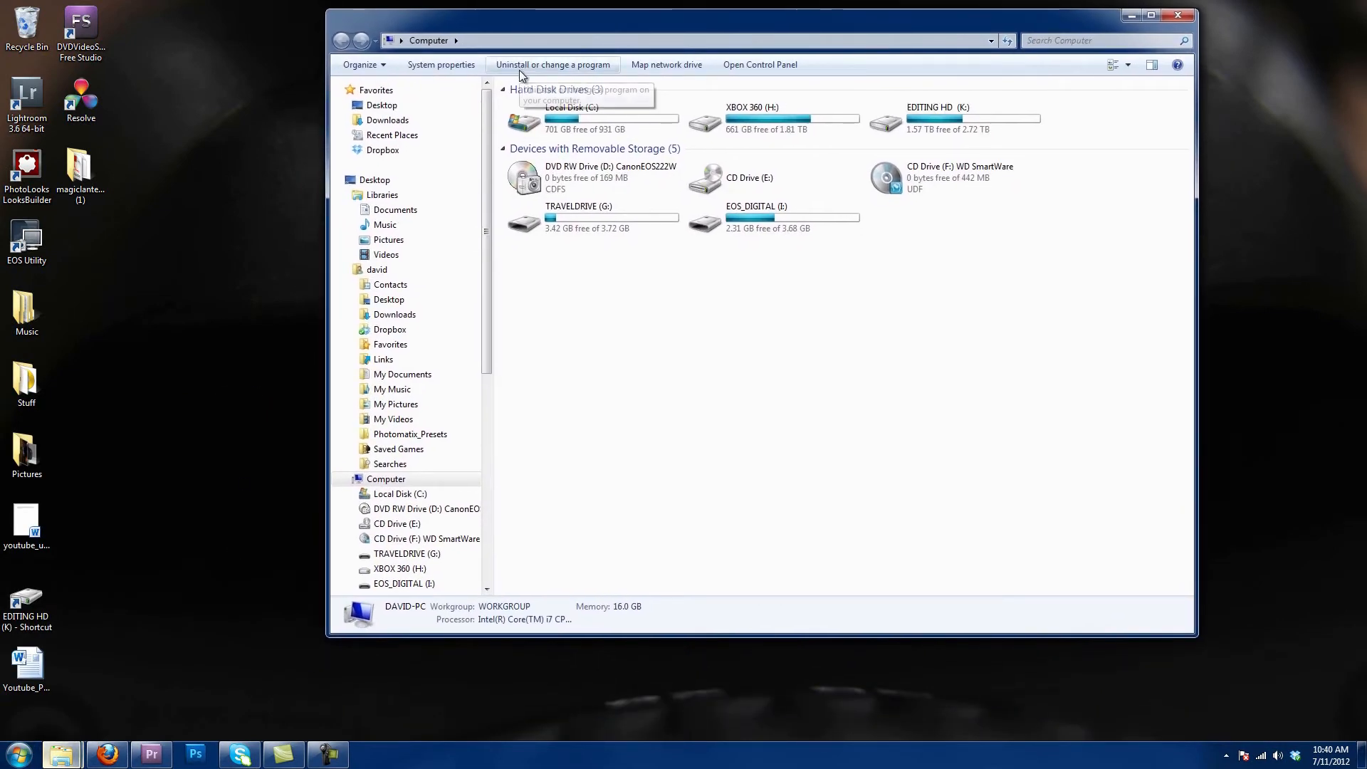
mouse_move(566, 253)
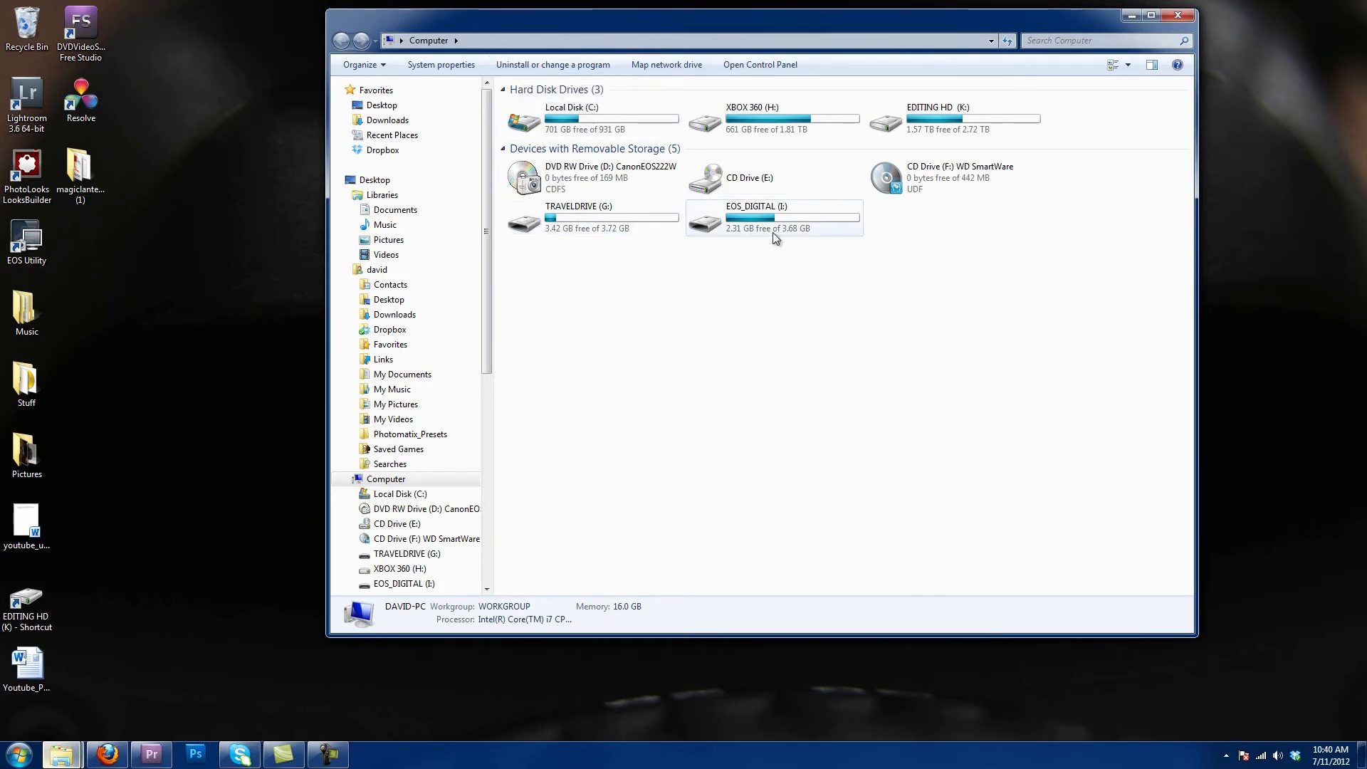
double_click(756, 217)
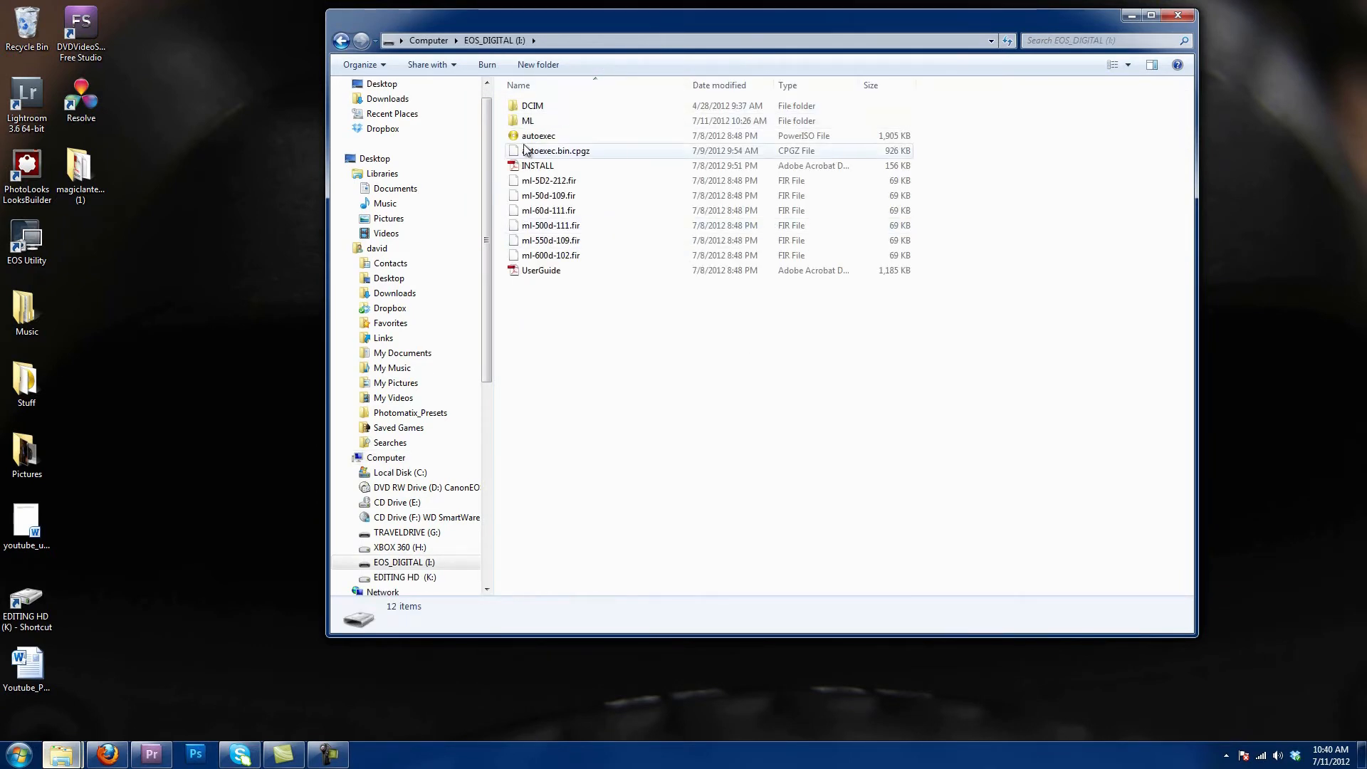
Select the old ML folder and firmware files on the card and permanently delete all 11 items.
left_click(540, 270)
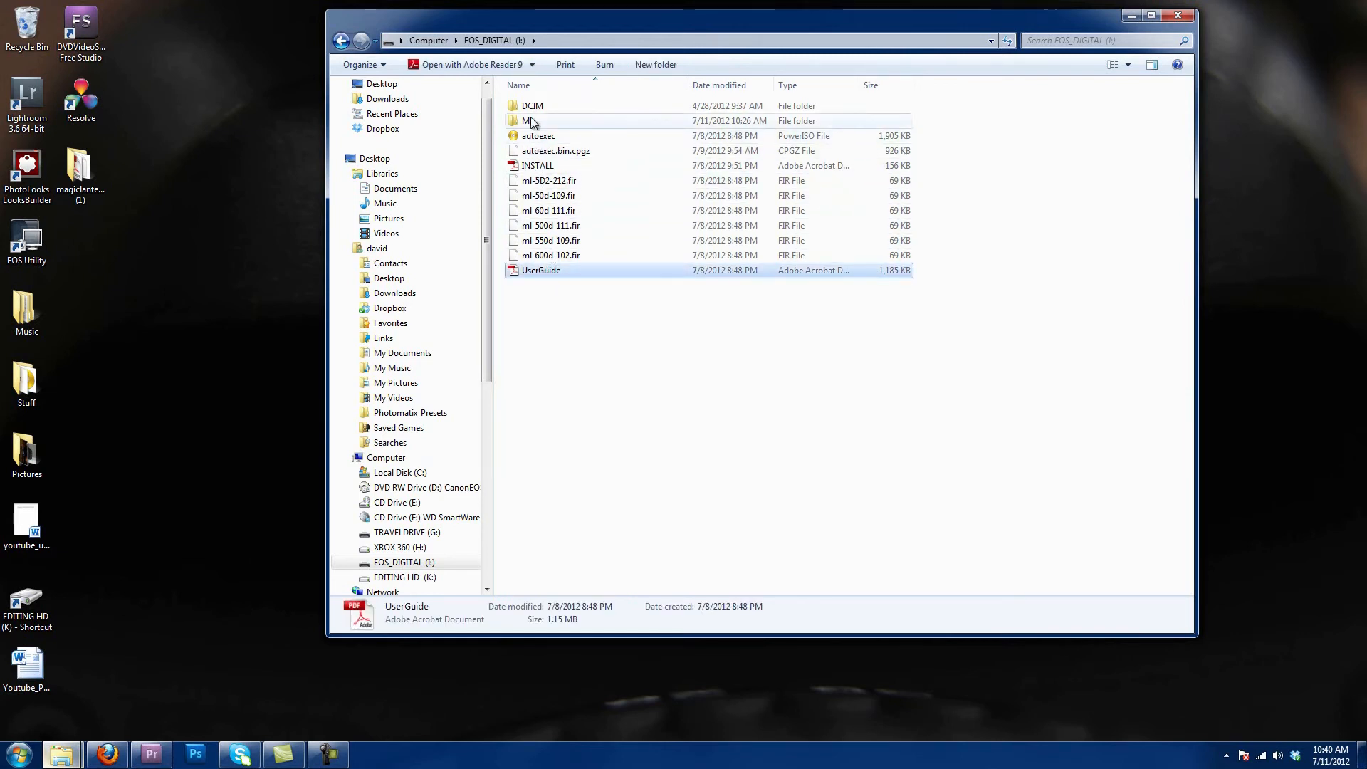
key("ctrl+a")
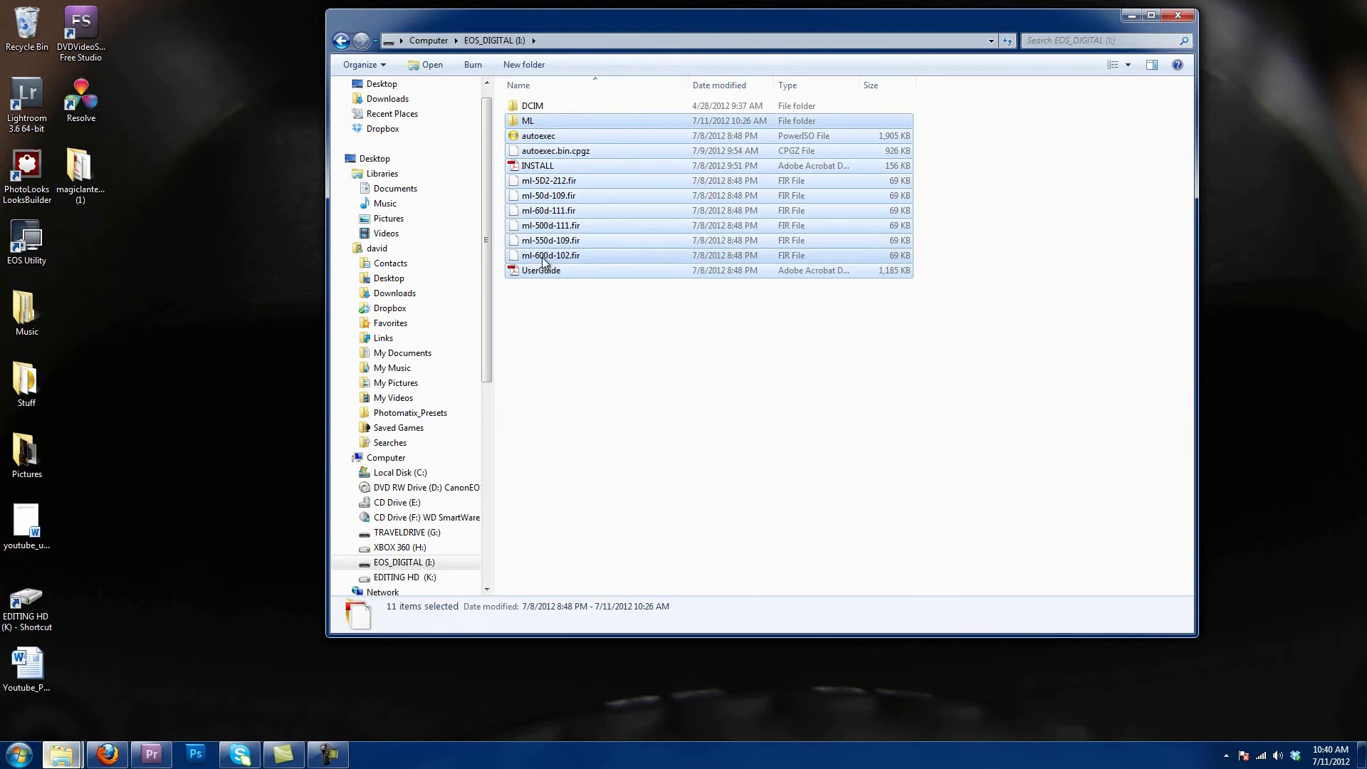
key("Delete")
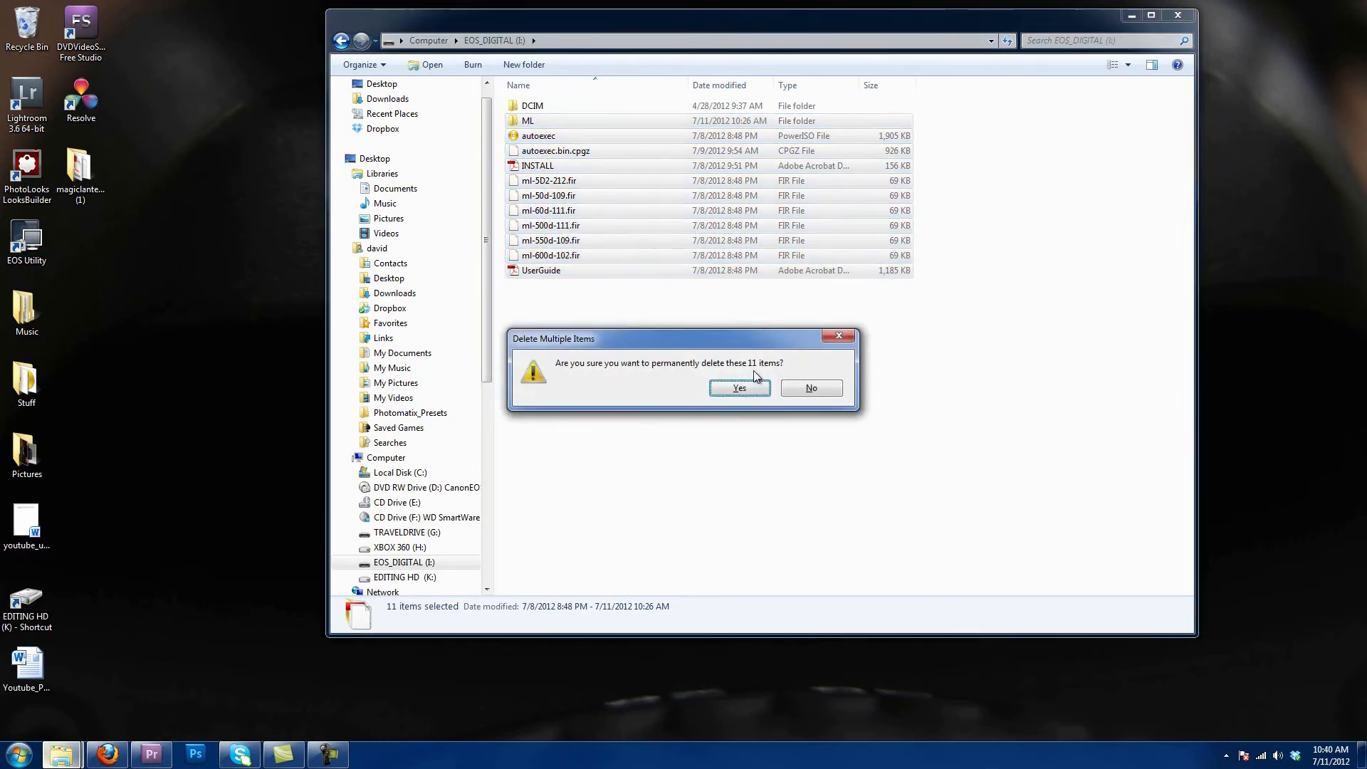
left_click(738, 388)
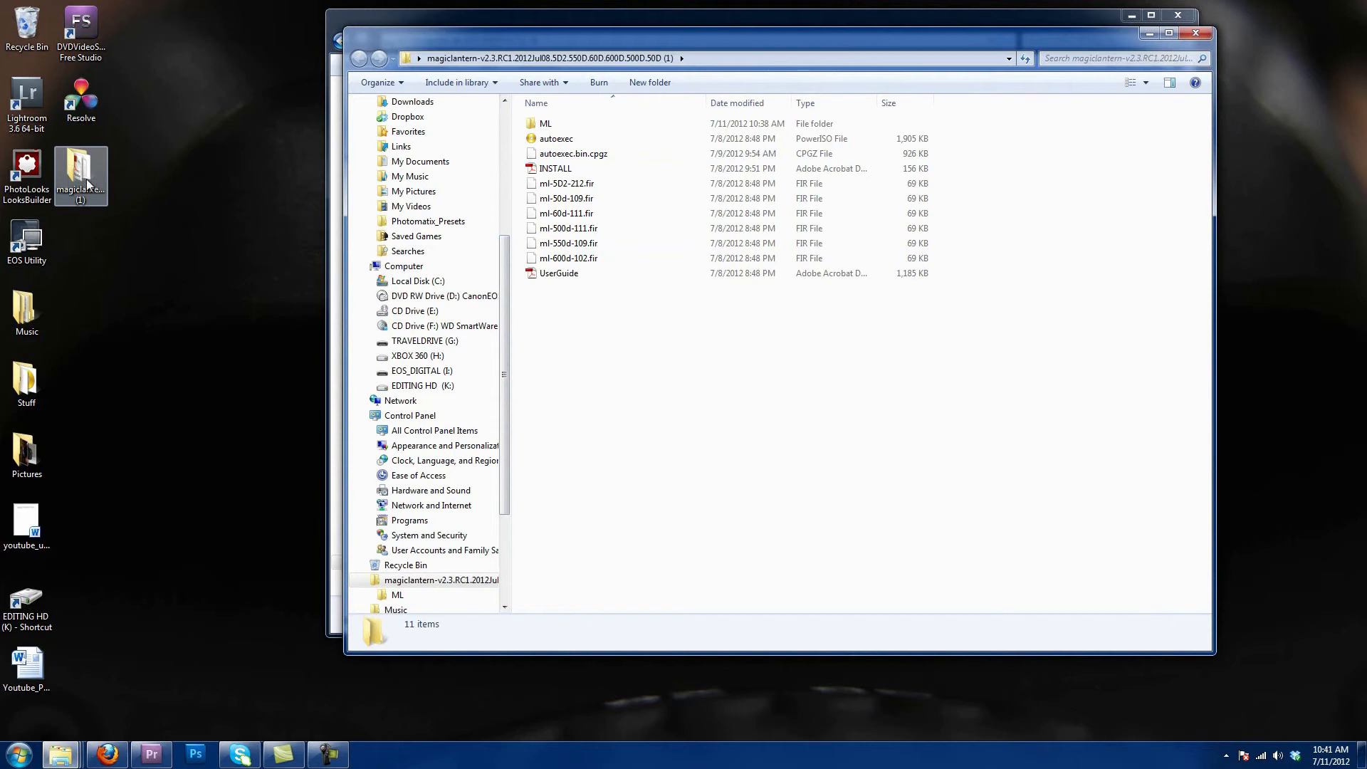
Select all eleven items in the magiclantern-v2.3 download folder.
left_click(559, 273)
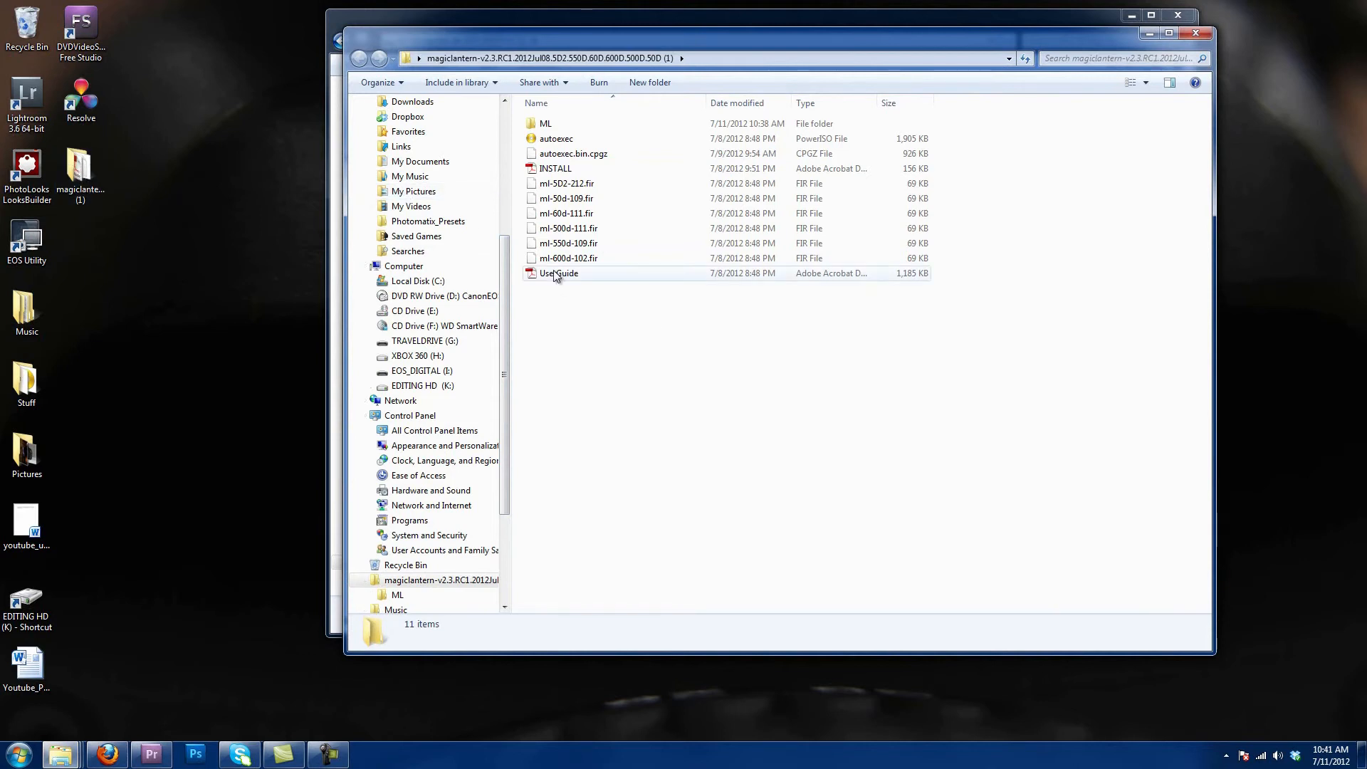
key("ctrl+a")
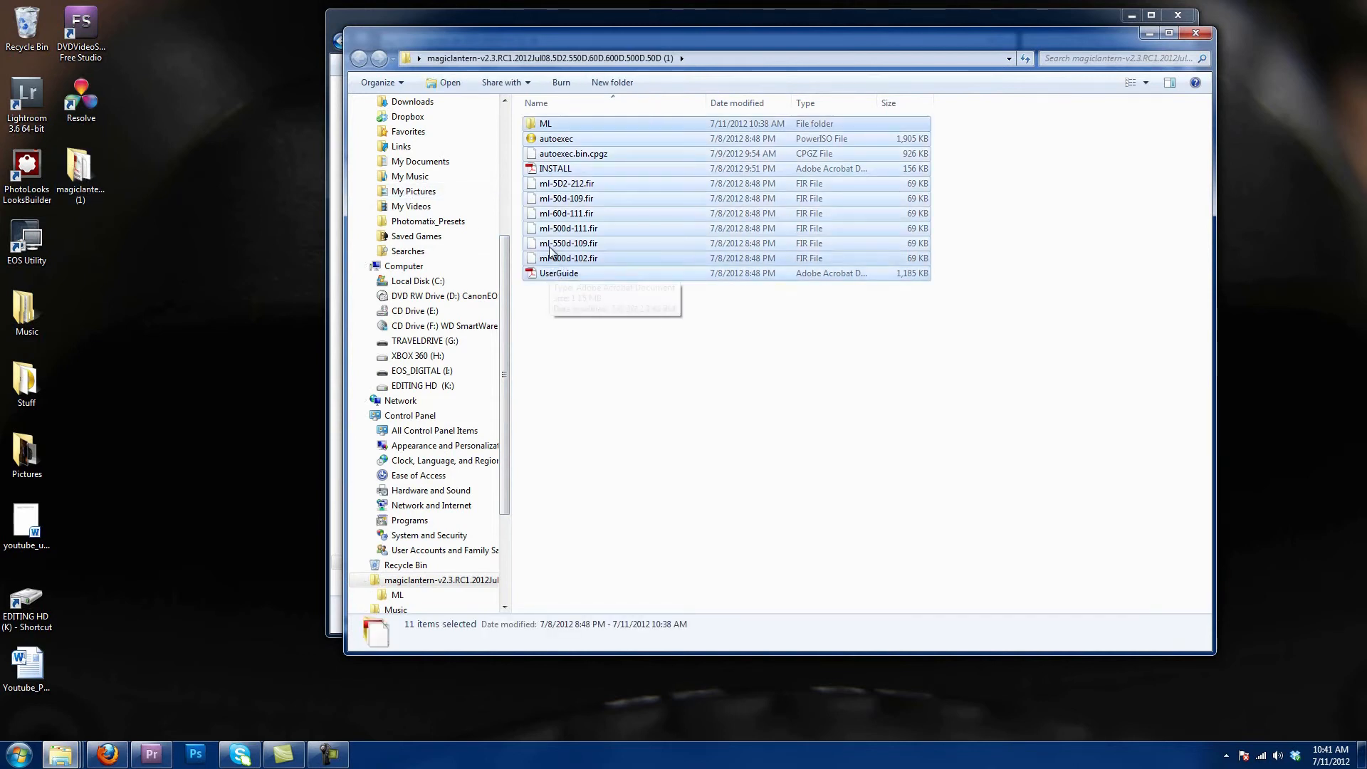